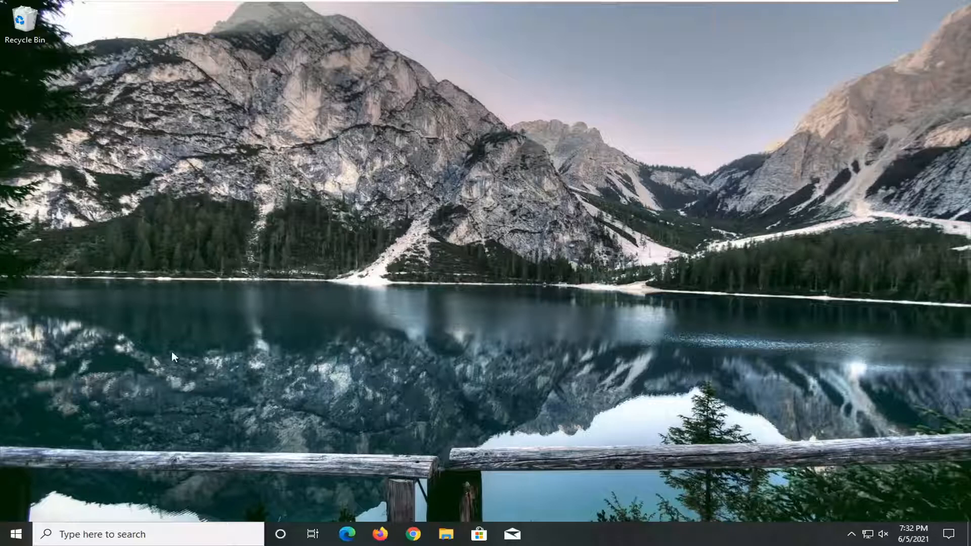
# Search the Start menu for 'network reset'
pyautogui.click(9, 535)
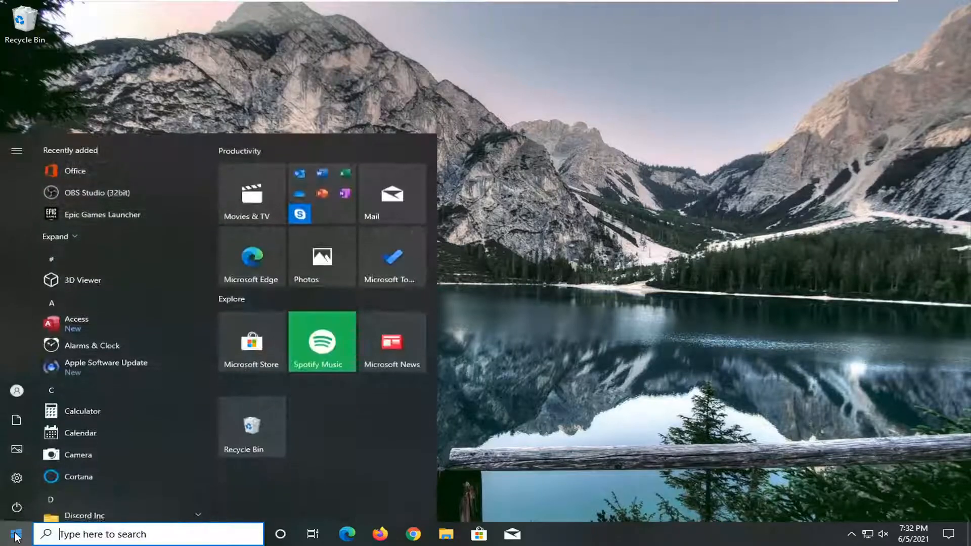
pyautogui.write('network rese')
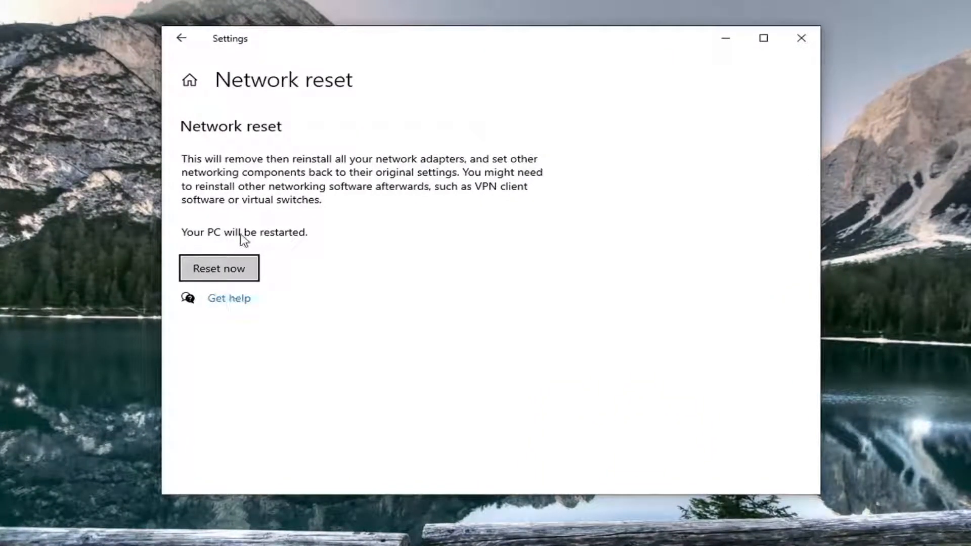
pyautogui.moveTo(413, 251)
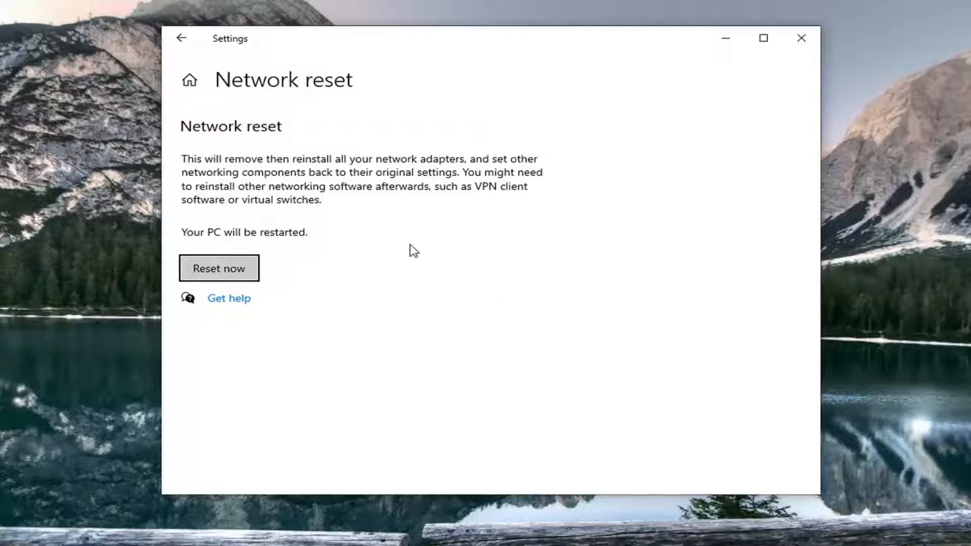
# Start the network reset with Reset now on the Network reset page
pyautogui.click(219, 268)
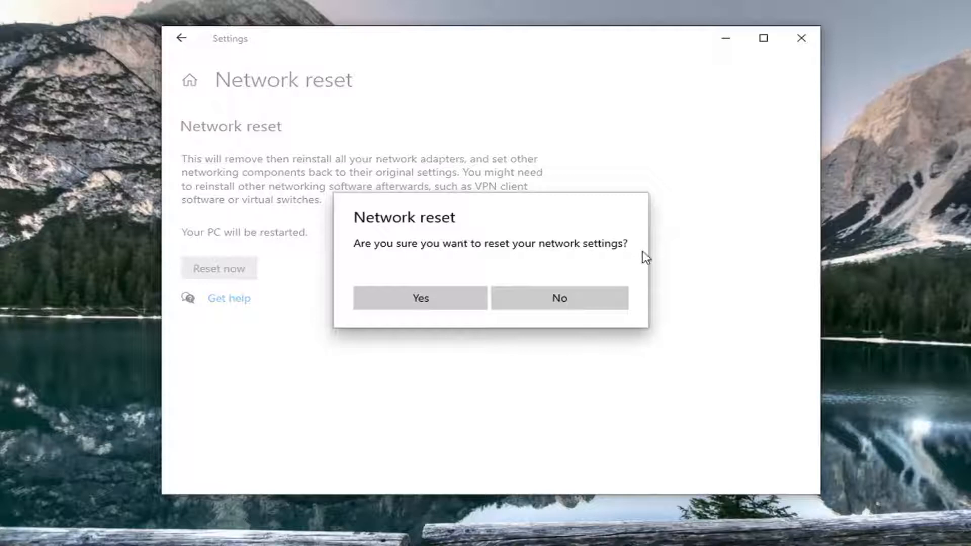
# Confirm the network reset with Yes and dismiss the 5-minute shutdown warning
pyautogui.click(558, 297)
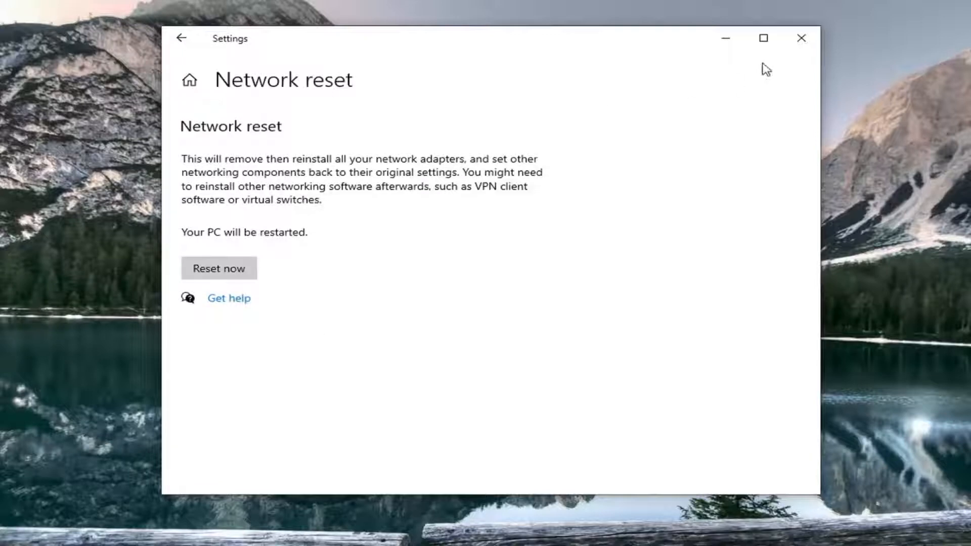
pyautogui.click(219, 269)
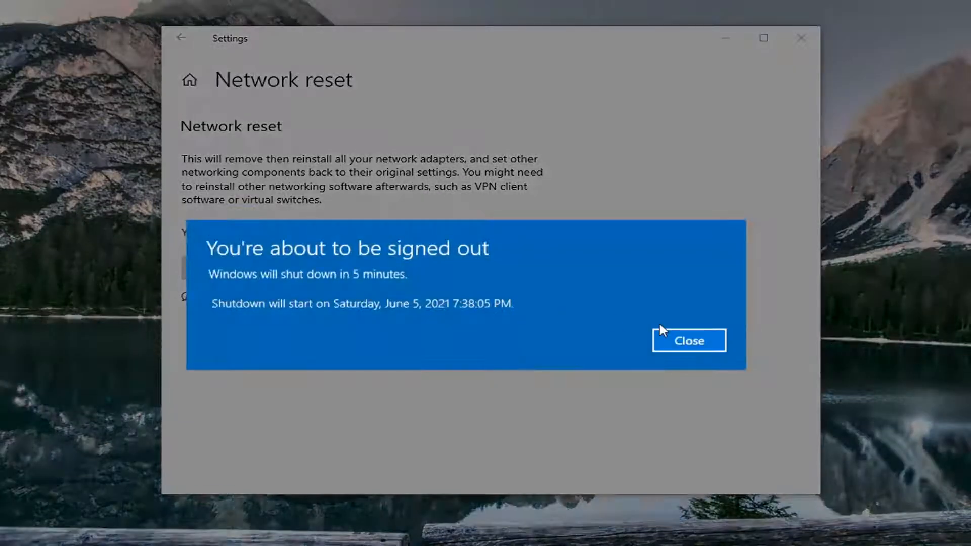
pyautogui.click(688, 341)
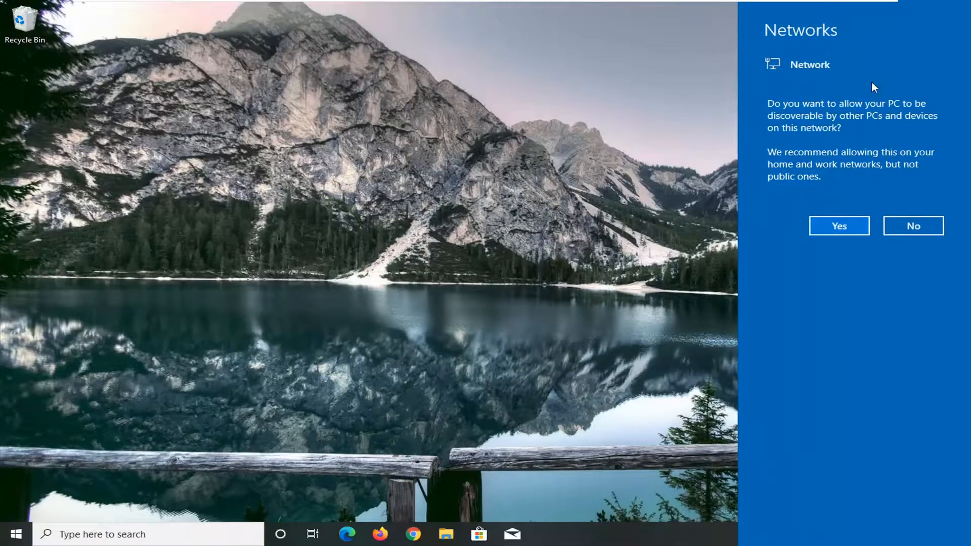
pyautogui.moveTo(828, 291)
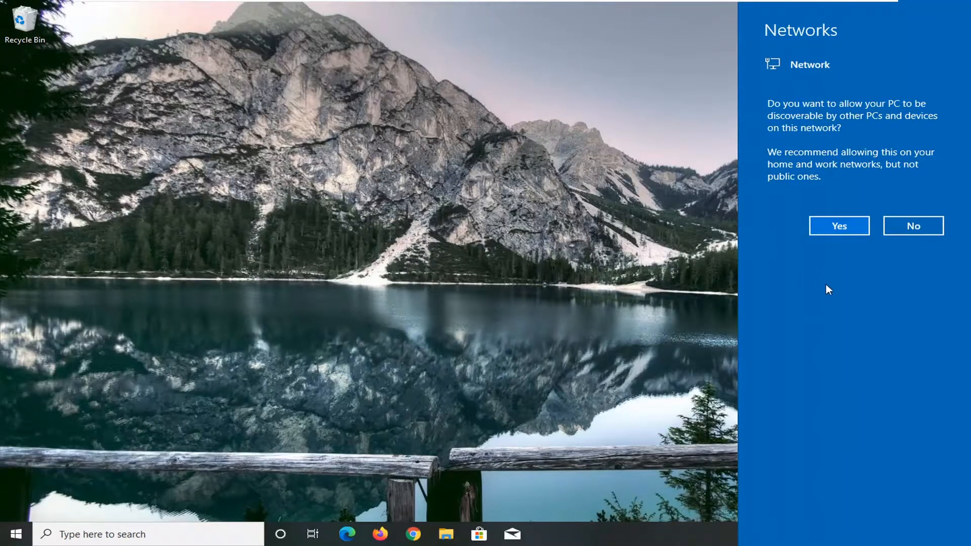